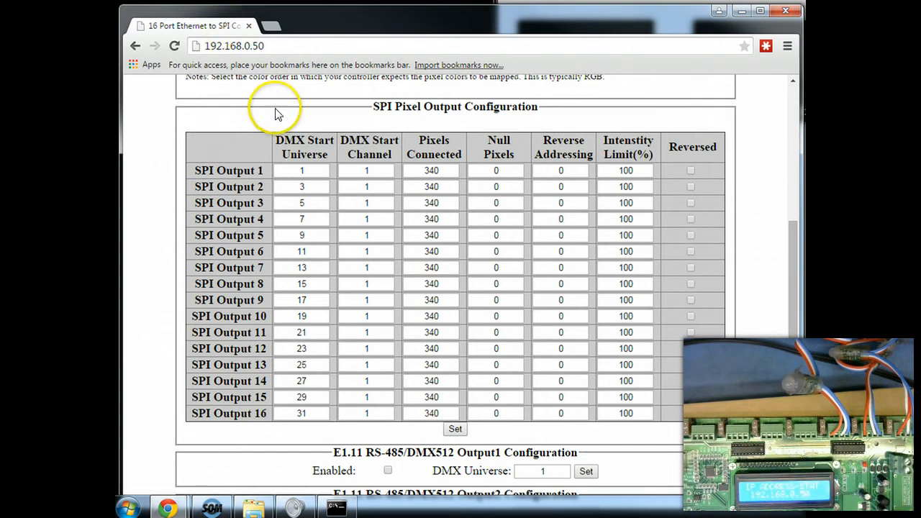
{"action": "mouse_move", "coordinate": [334, 162]}
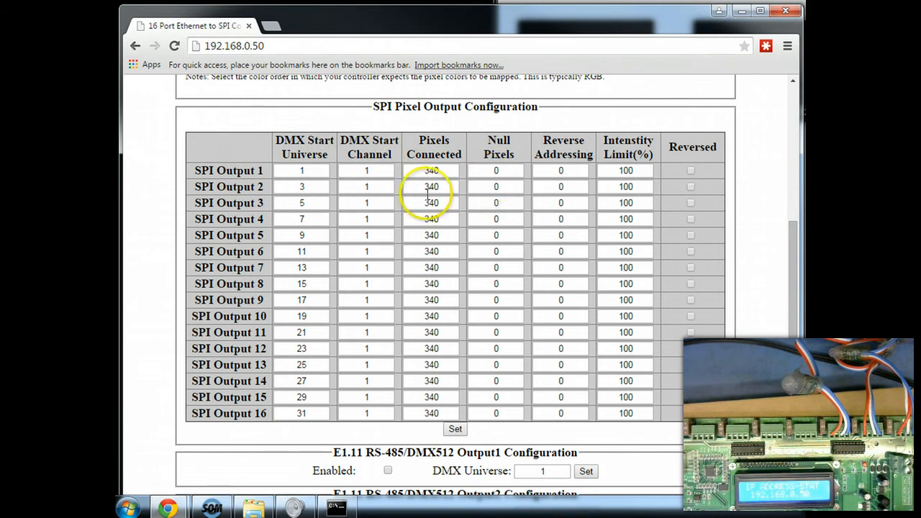
{"action": "mouse_move", "coordinate": [425, 202]}
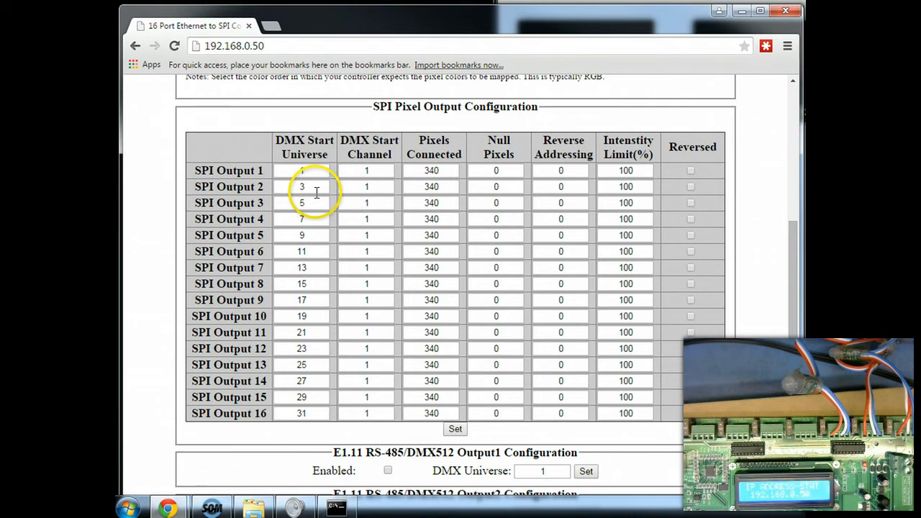
Step: Edit the DMX Start Universe field of SPI Output 2 to begin renumbering the outputs
{"action": "left_click", "coordinate": [312, 186]}
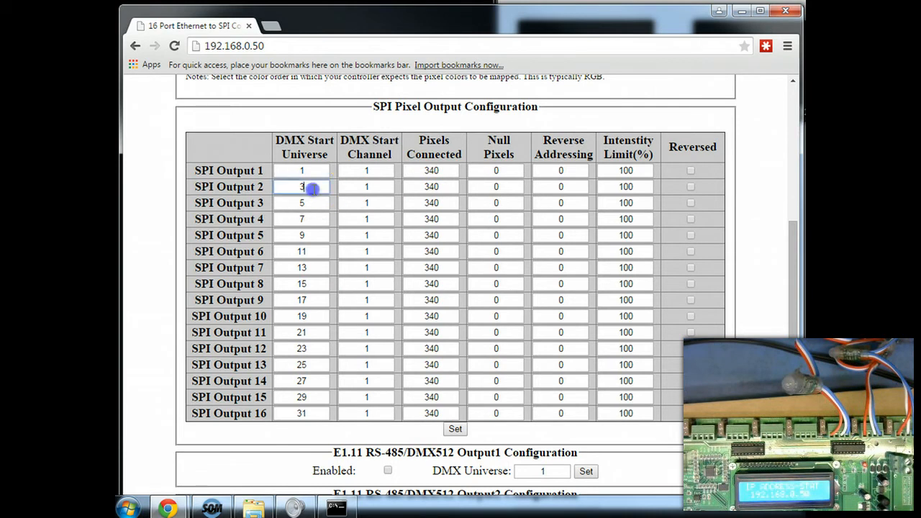
{"action": "left_click", "coordinate": [303, 187]}
{"action": "type", "text": "2"}
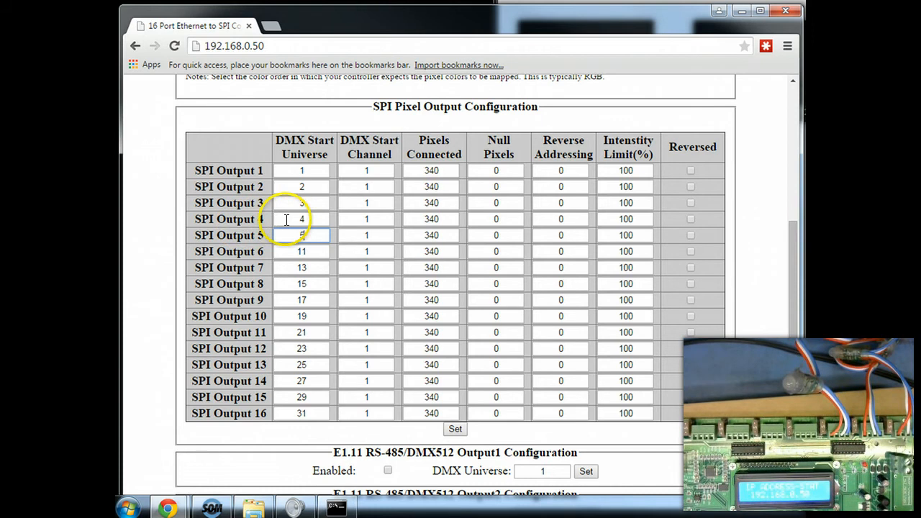
{"action": "left_click", "coordinate": [455, 429]}
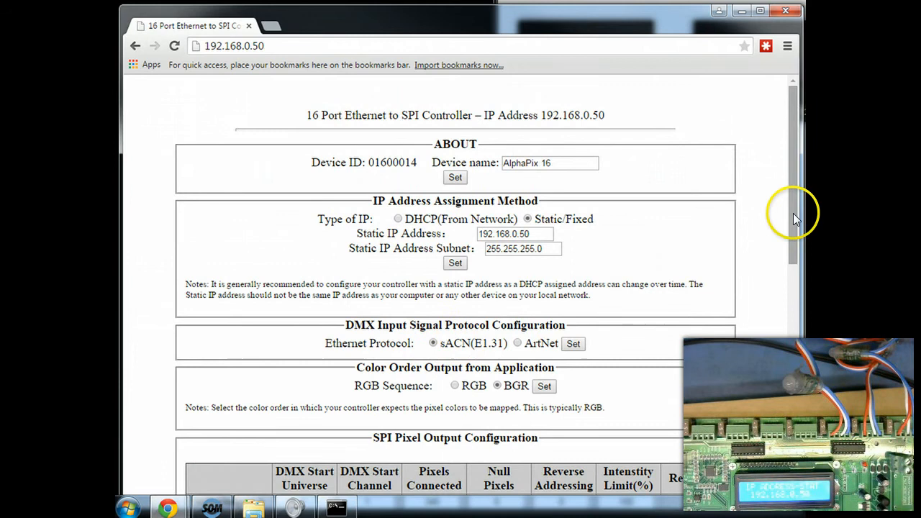
{"action": "scroll", "scroll_direction": "down", "scroll_amount": 3}
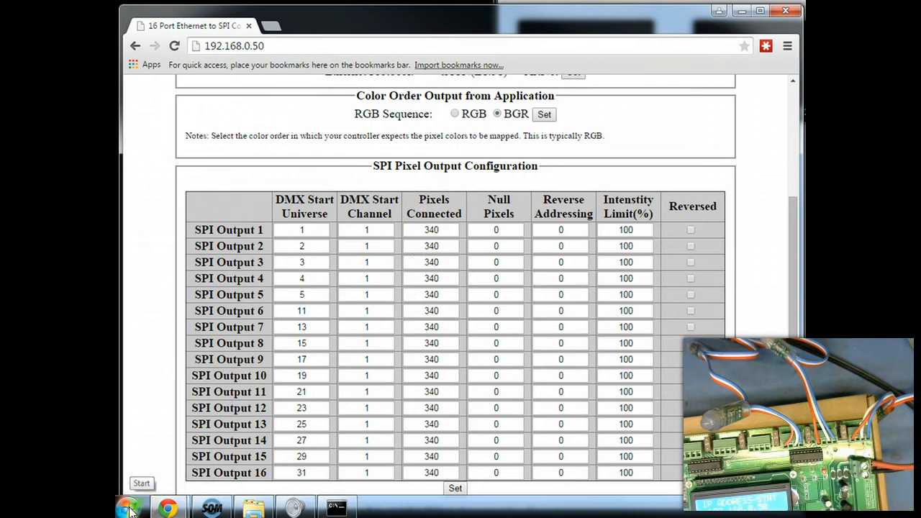
{"action": "mouse_move", "coordinate": [730, 13]}
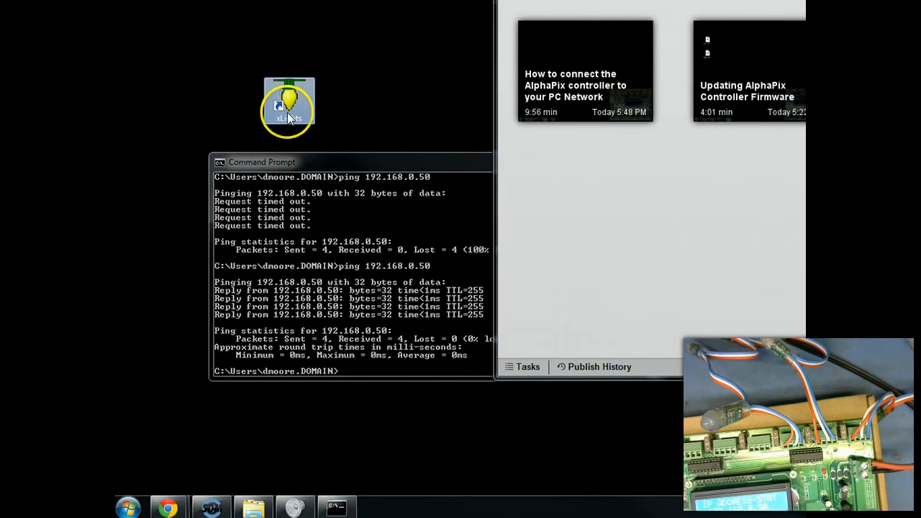
Step: Select the xLights 2012b desktop shortcut after putting the browser and command prompt away
{"action": "left_click", "coordinate": [288, 105]}
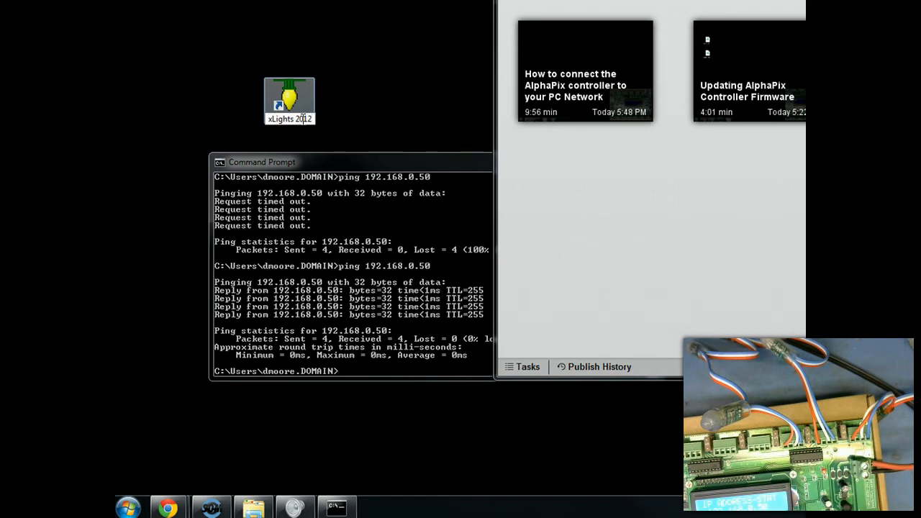
{"action": "left_click", "coordinate": [289, 101]}
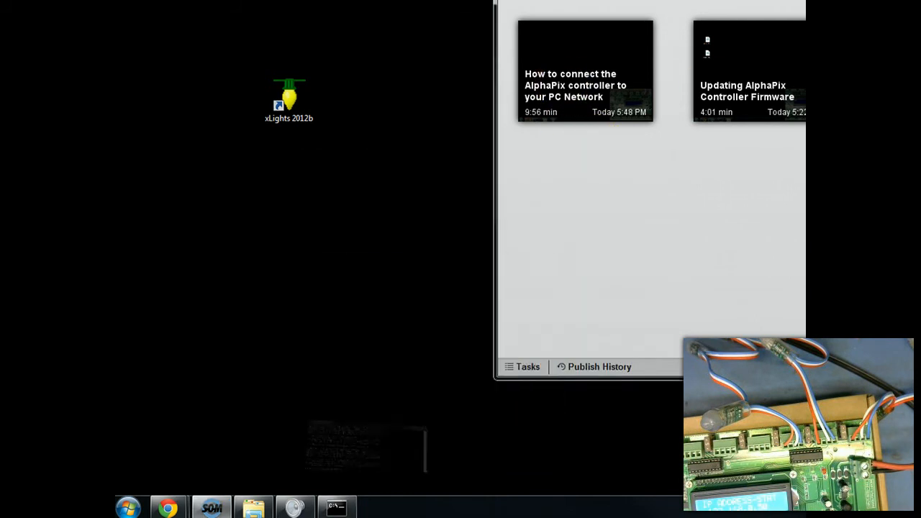
Step: Launch xLights 2012b and delete every existing E1.31 row from the lighting network list
{"action": "double_click", "coordinate": [289, 97]}
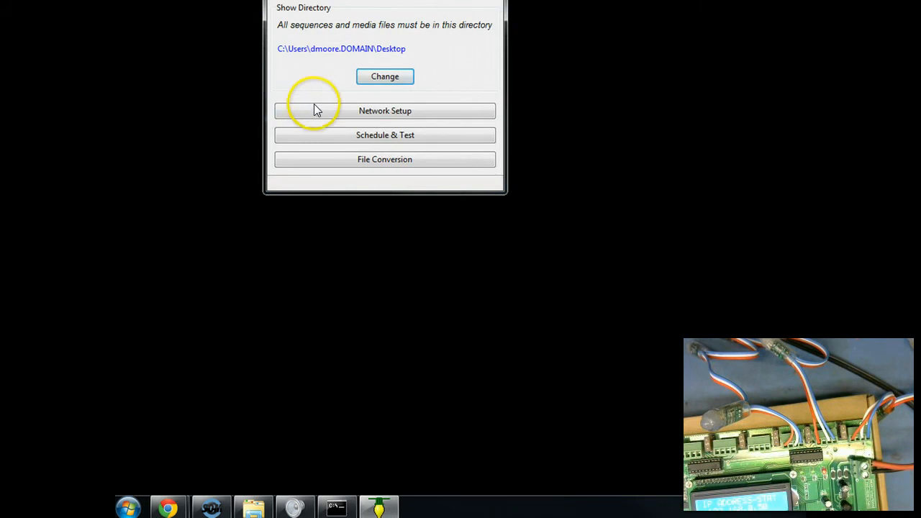
{"action": "left_click", "coordinate": [384, 110]}
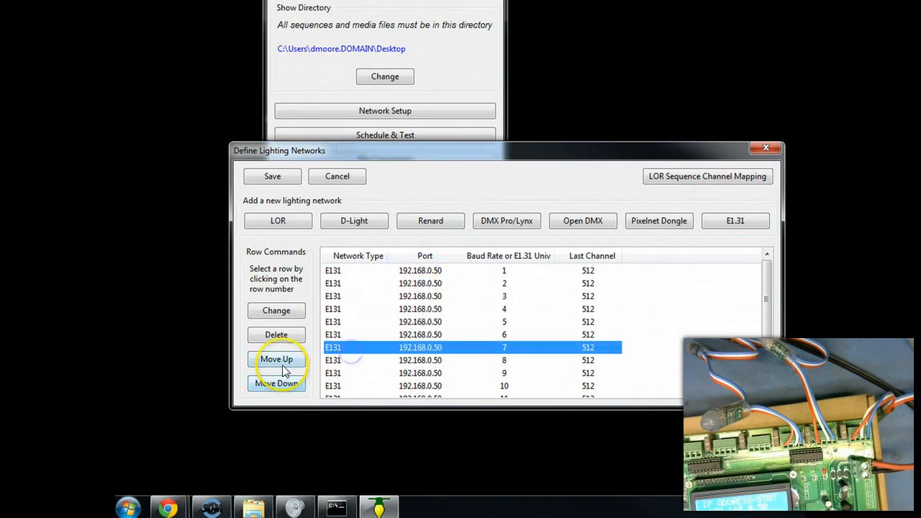
{"action": "left_click", "coordinate": [277, 334]}
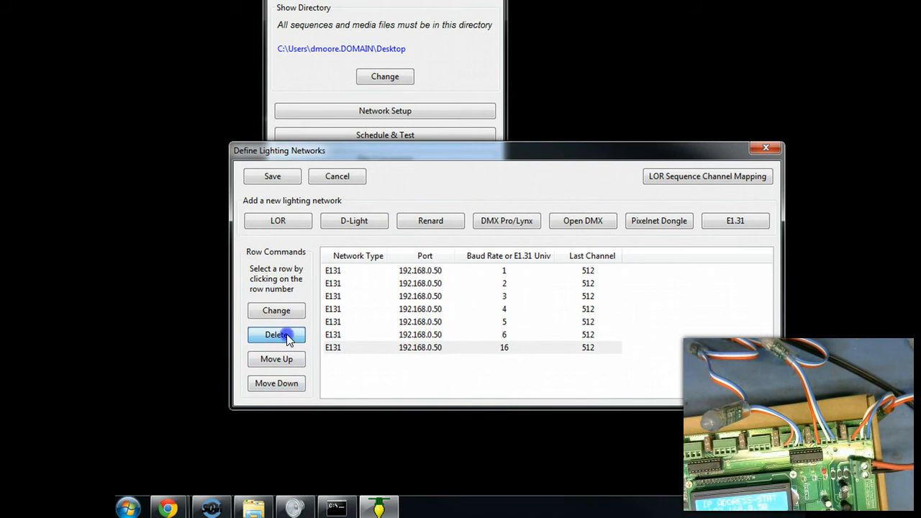
{"action": "left_click", "coordinate": [276, 334]}
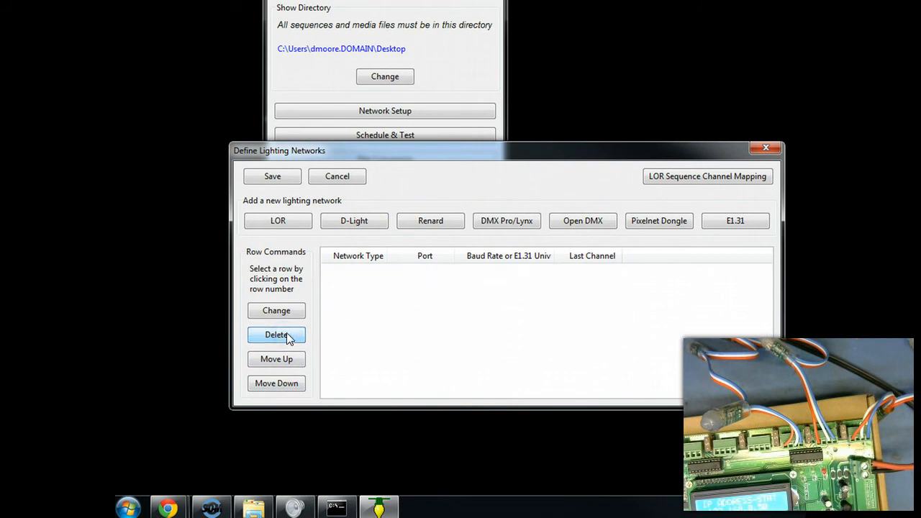
{"action": "mouse_move", "coordinate": [443, 294]}
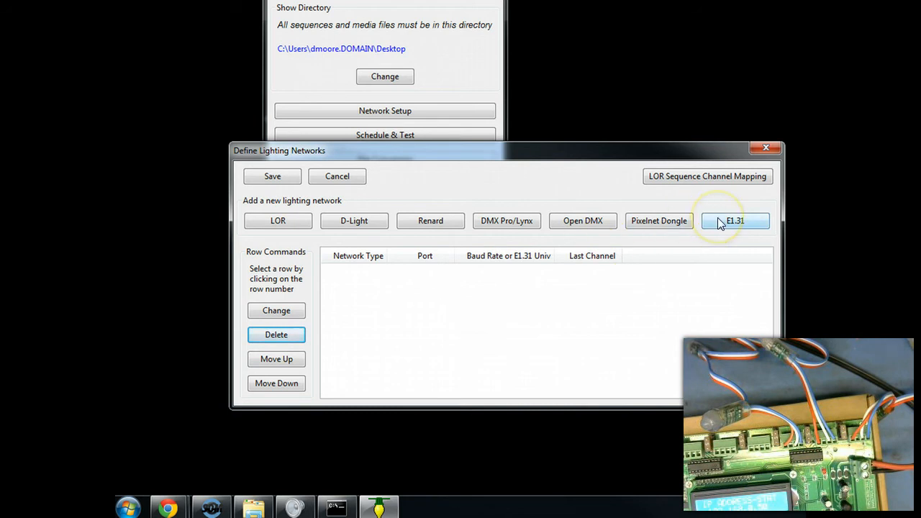
Step: Add a unicast E1.31 network to 192.168.0.50 starting at universe 1 with 3 universes
{"action": "left_click", "coordinate": [735, 220]}
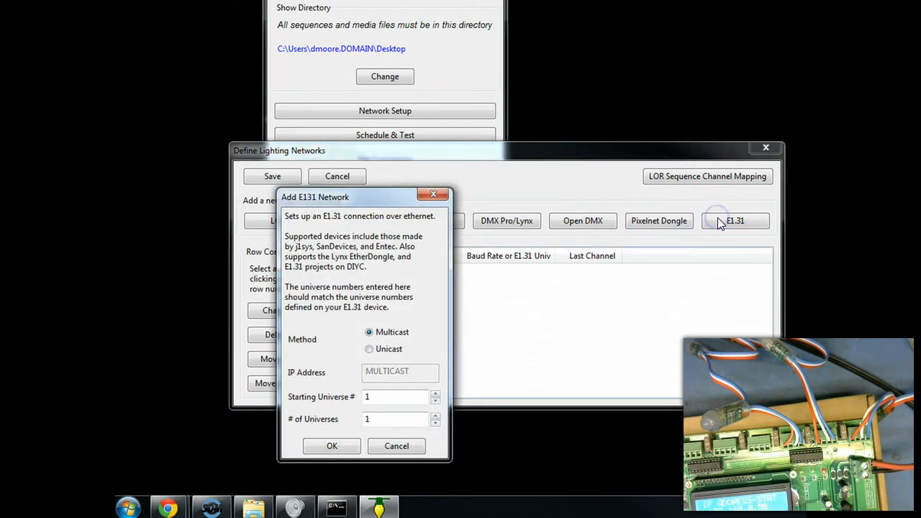
{"action": "left_click", "coordinate": [369, 349]}
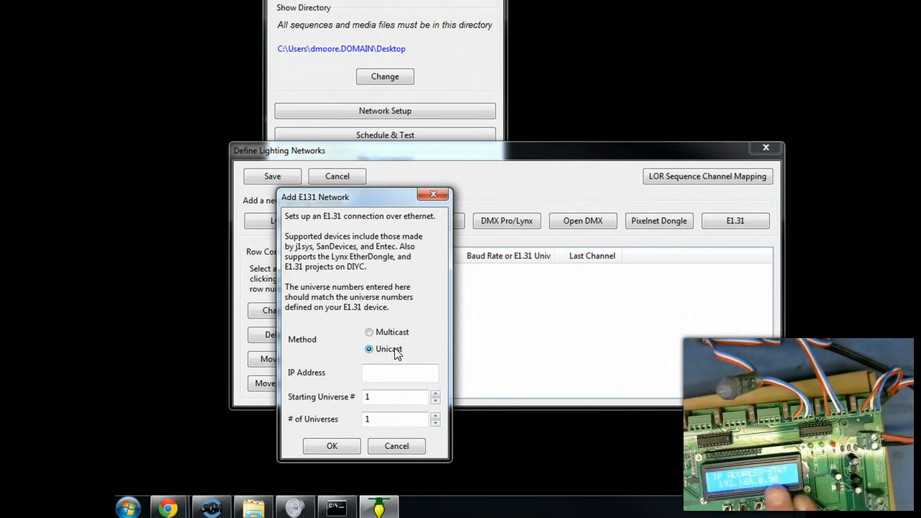
{"action": "left_click", "coordinate": [399, 373]}
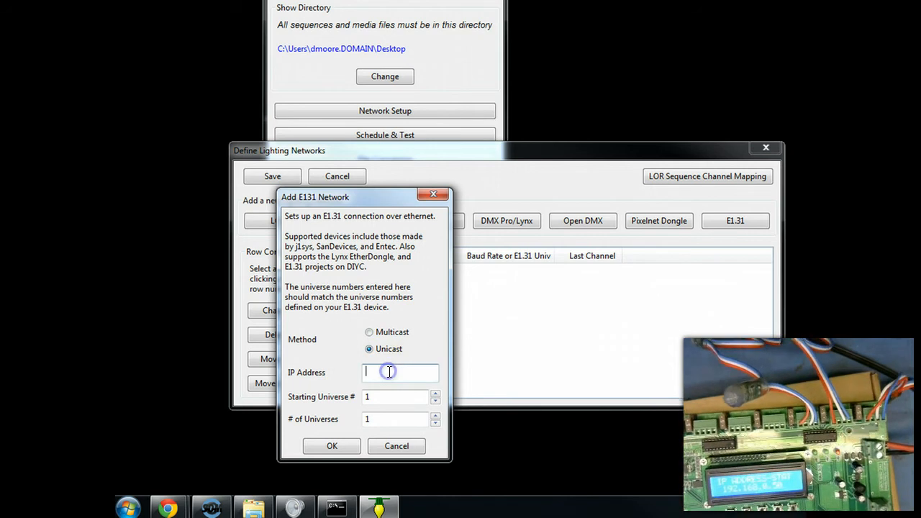
{"action": "type", "text": "192.168.0.50"}
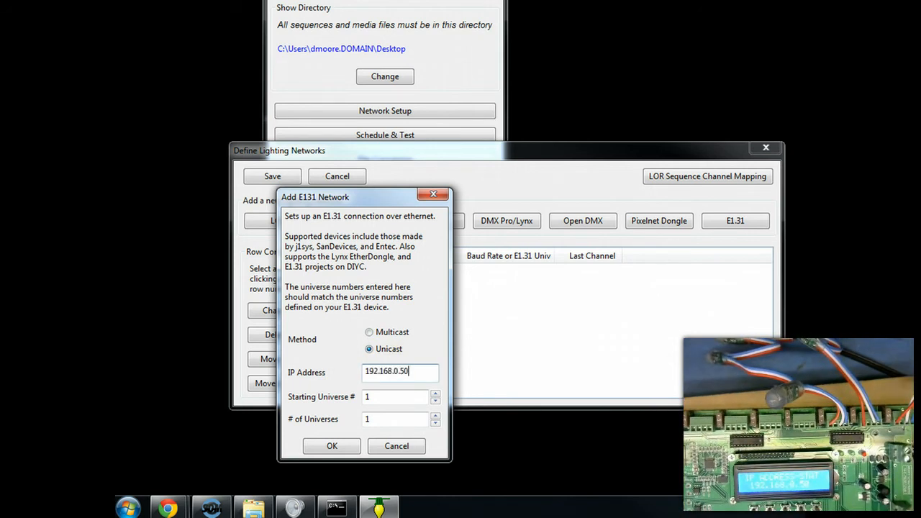
{"action": "left_click", "coordinate": [393, 419]}
{"action": "type", "text": "3"}
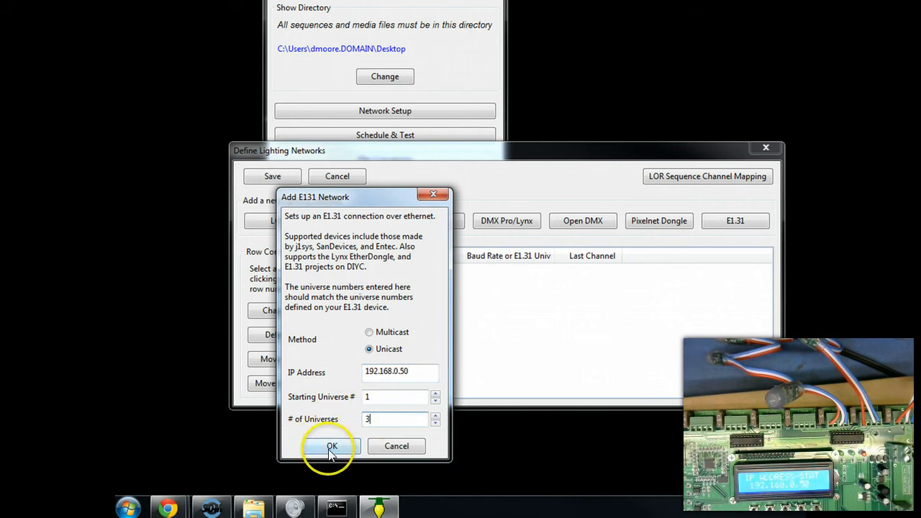
{"action": "left_click", "coordinate": [331, 445]}
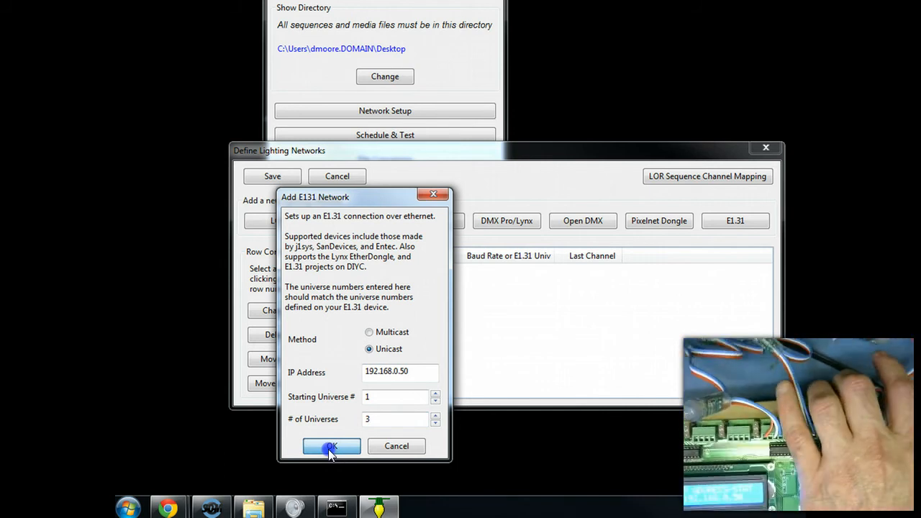
{"action": "left_click", "coordinate": [331, 445]}
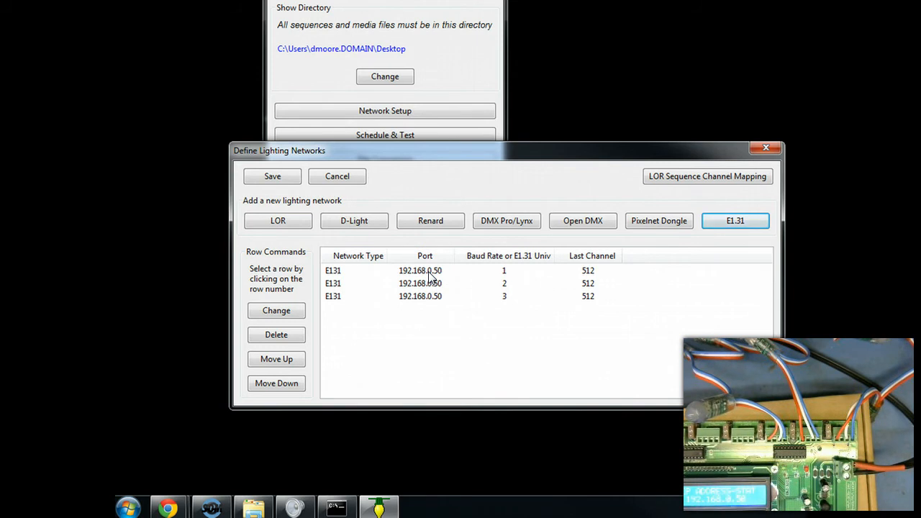
{"action": "mouse_move", "coordinate": [500, 302]}
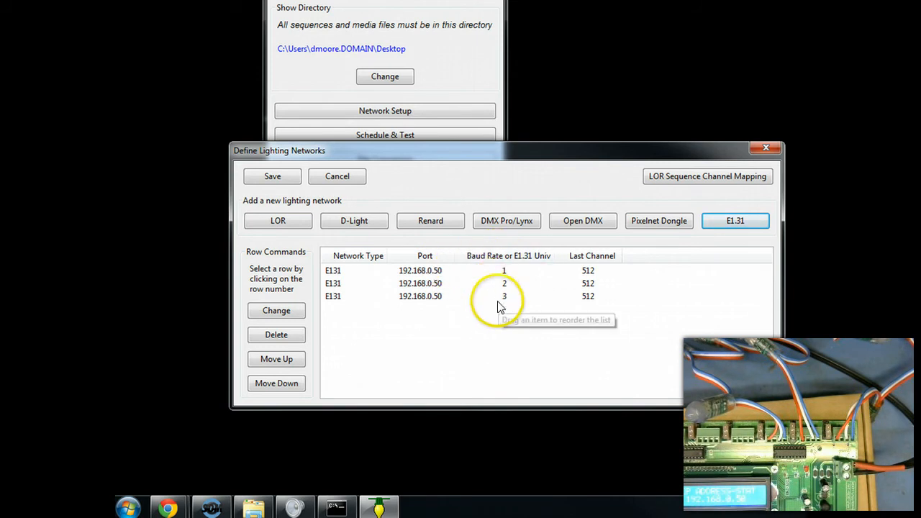
{"action": "mouse_move", "coordinate": [577, 290]}
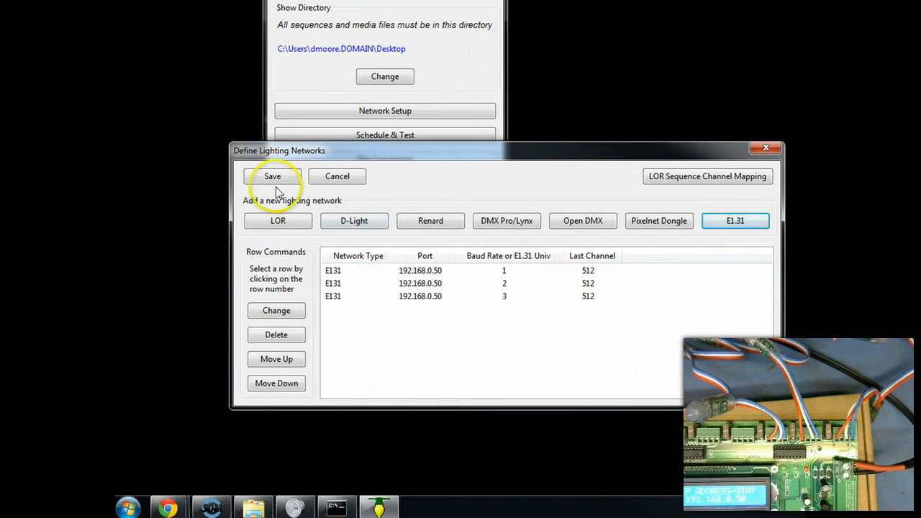
Step: Save the networks, enter the tester and enable Channel 1 on Network 1
{"action": "left_click", "coordinate": [273, 176]}
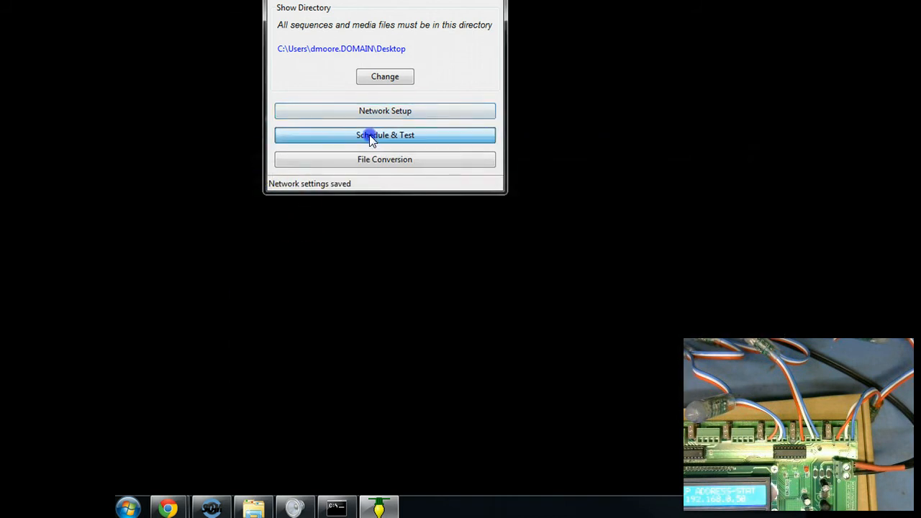
{"action": "left_click", "coordinate": [384, 135]}
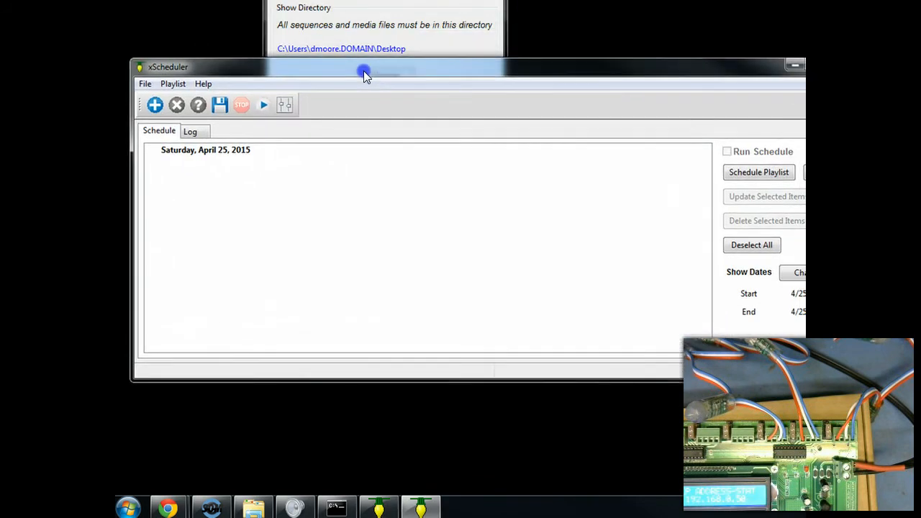
{"action": "mouse_move", "coordinate": [285, 105]}
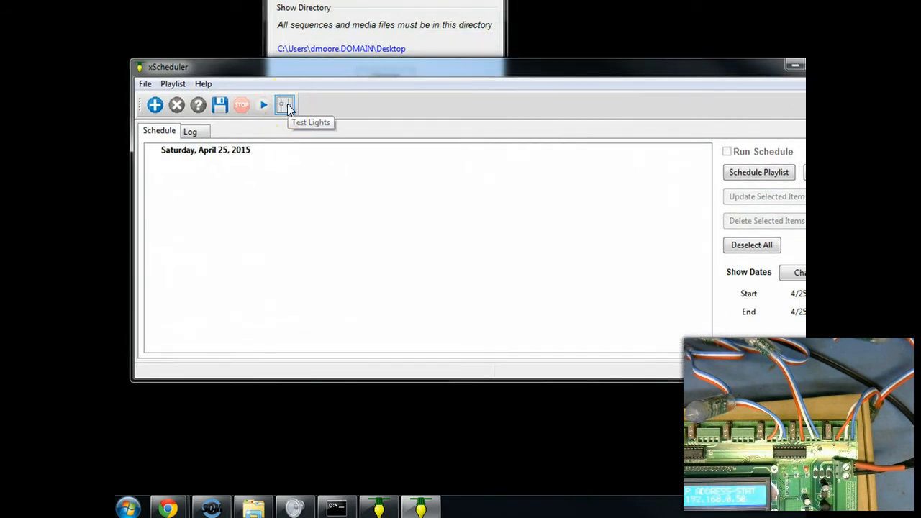
{"action": "left_click", "coordinate": [284, 104]}
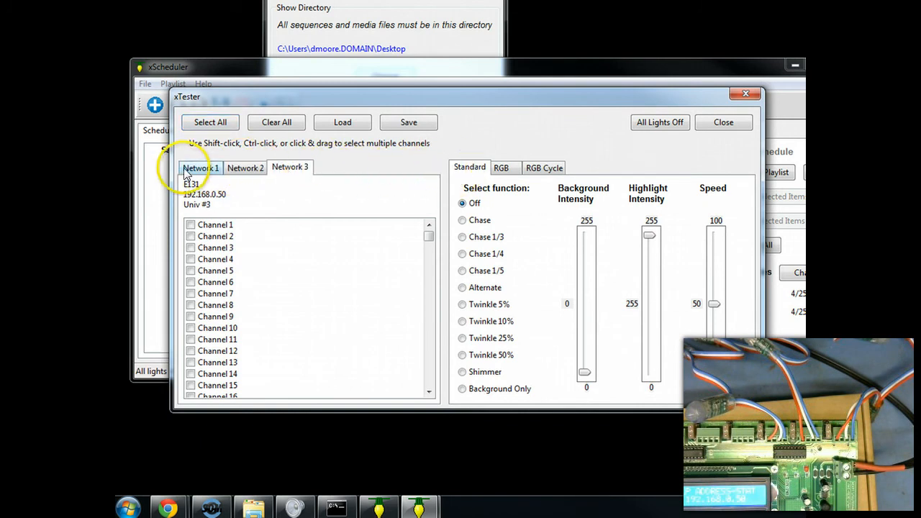
{"action": "left_click", "coordinate": [200, 167]}
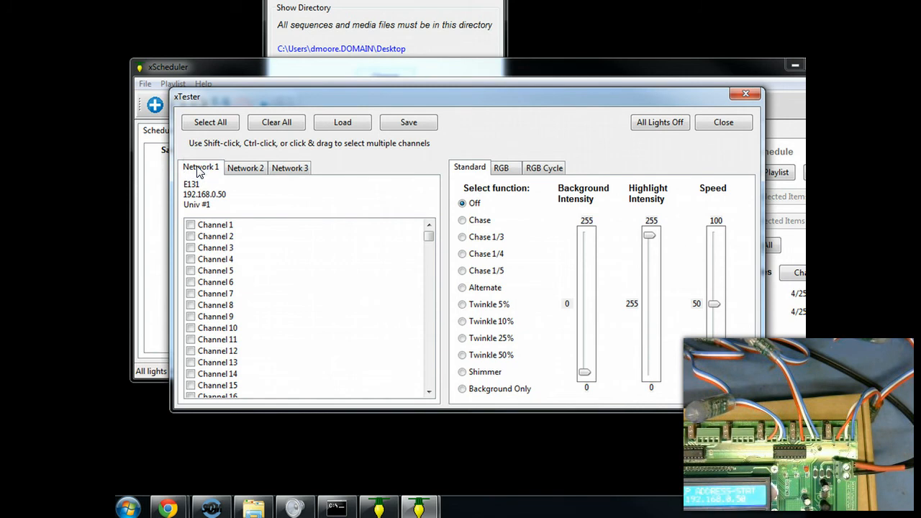
{"action": "left_click", "coordinate": [191, 224]}
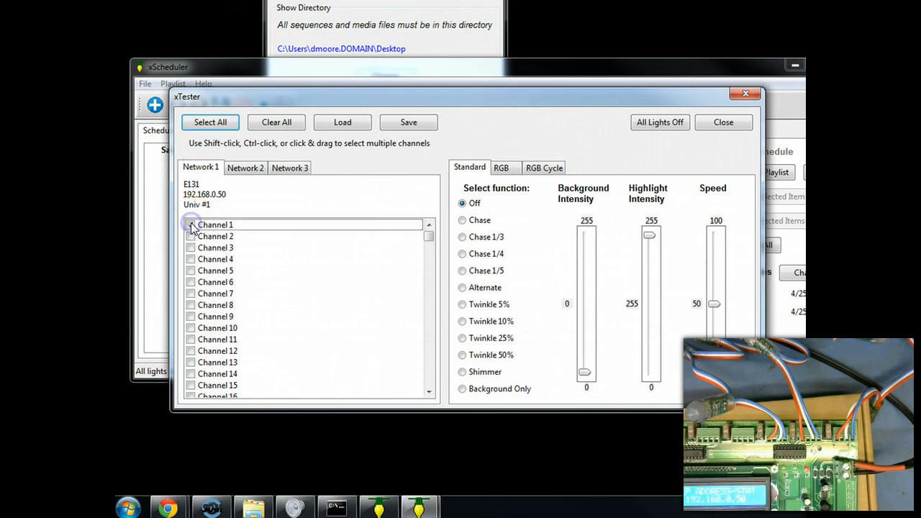
{"action": "left_click", "coordinate": [190, 225]}
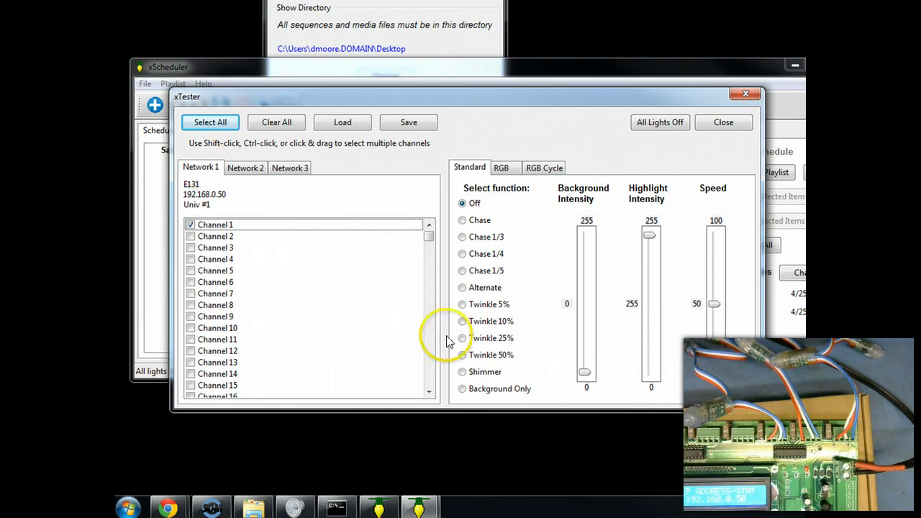
Step: Run Channel 1 as Background Only and raise the background intensity to about 201
{"action": "left_click", "coordinate": [461, 389]}
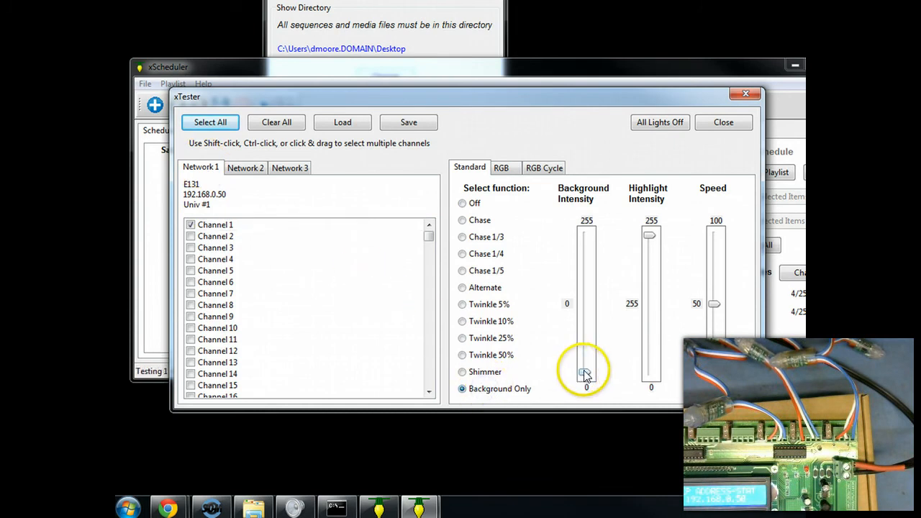
{"action": "left_click_drag", "start_coordinate": [586, 373], "coordinate": [586, 319]}
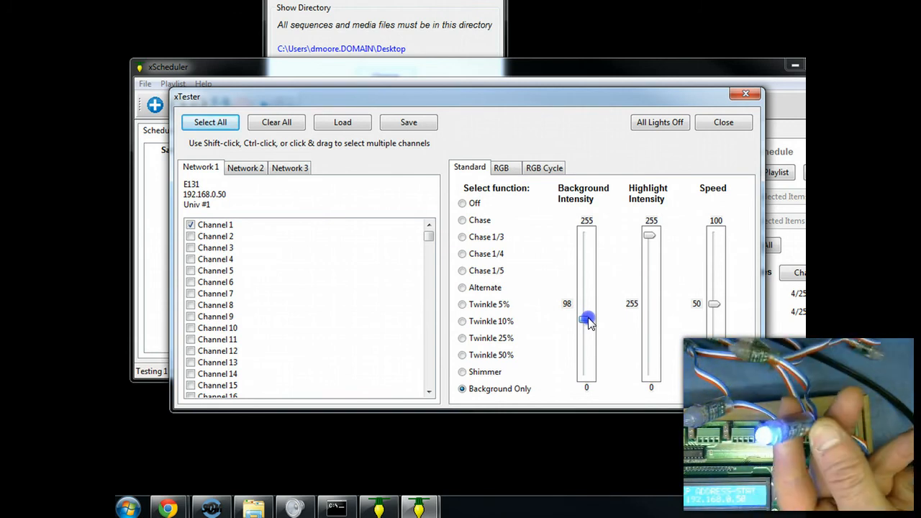
{"action": "left_click_drag", "start_coordinate": [586, 320], "coordinate": [586, 297]}
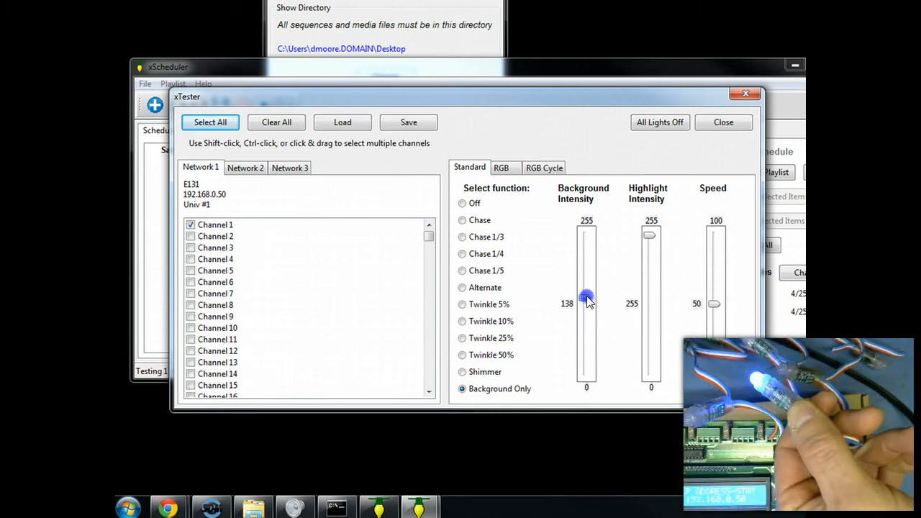
{"action": "left_click_drag", "start_coordinate": [586, 297], "coordinate": [584, 243]}
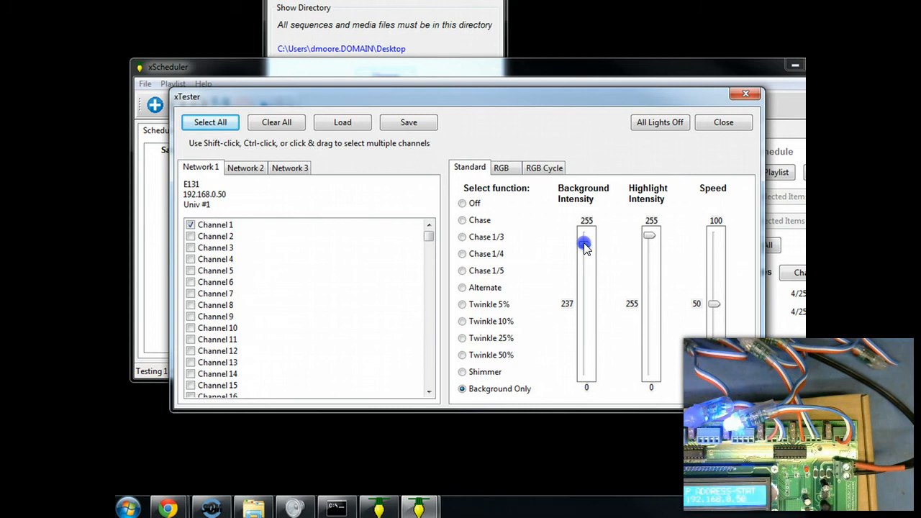
{"action": "left_click_drag", "start_coordinate": [586, 244], "coordinate": [585, 255]}
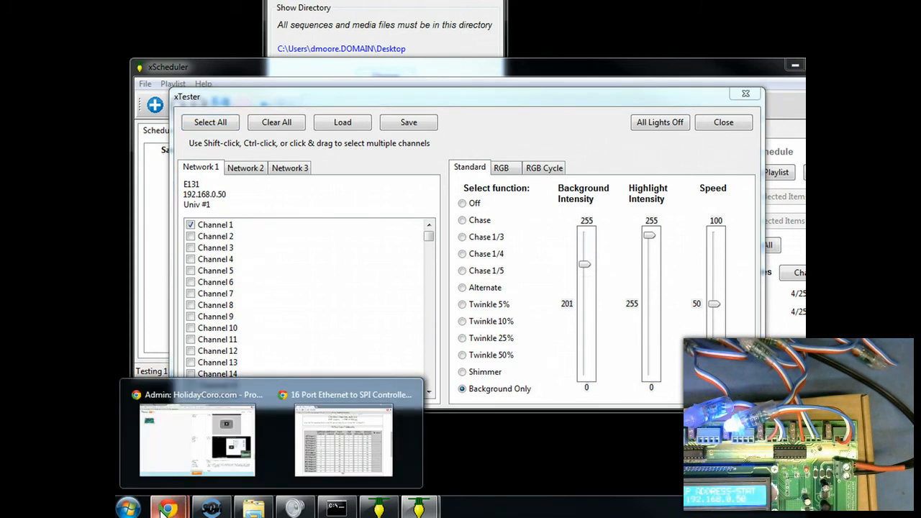
Step: Set the AlphaPix controller's Color Order Output to RGB, apply it and return to the tester
{"action": "left_click", "coordinate": [343, 438]}
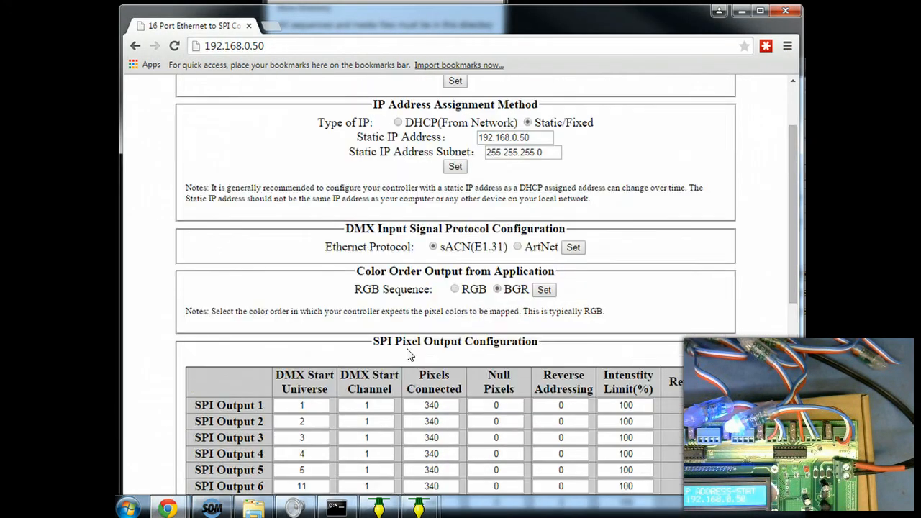
{"action": "left_click", "coordinate": [453, 289]}
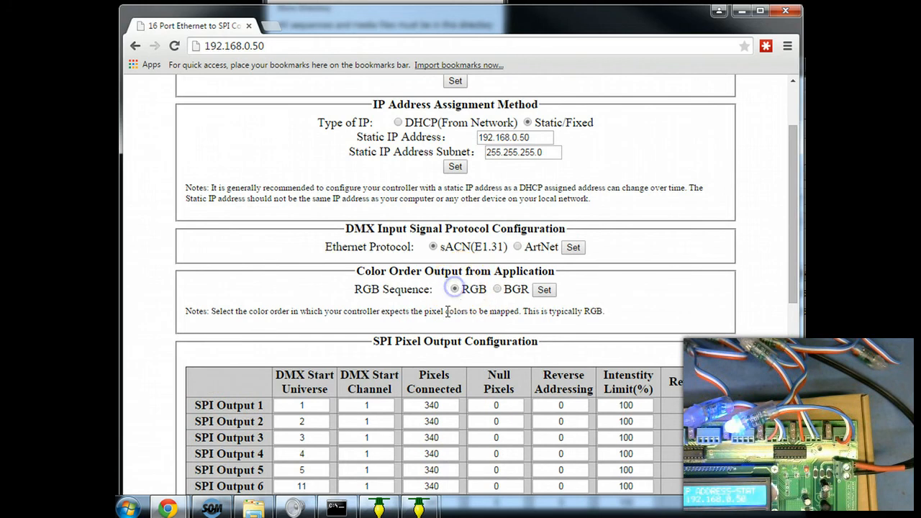
{"action": "left_click", "coordinate": [544, 289]}
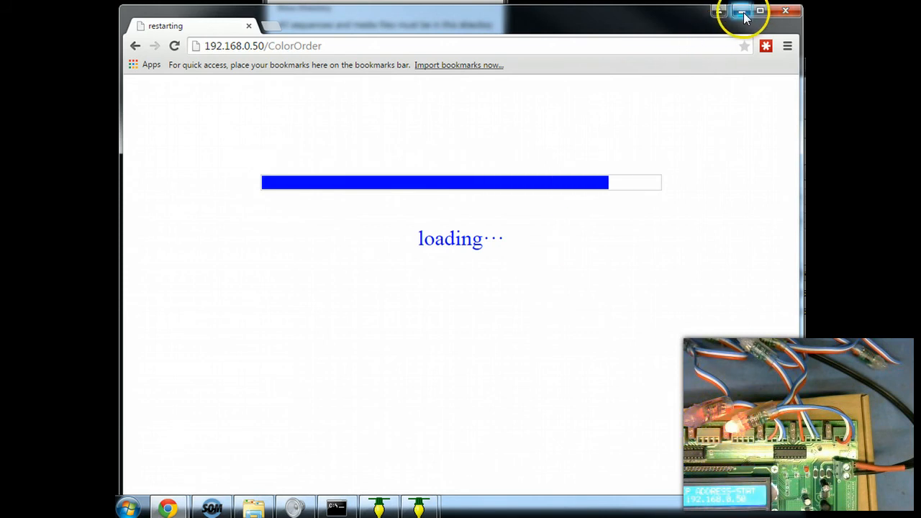
{"action": "left_click", "coordinate": [739, 10]}
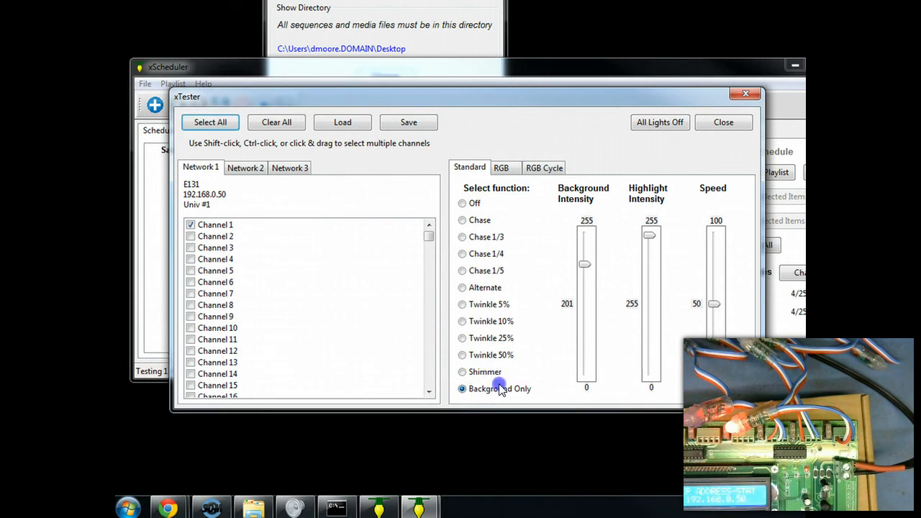
Step: Adjust the background intensity up to 242
{"action": "left_click_drag", "start_coordinate": [584, 264], "coordinate": [583, 296]}
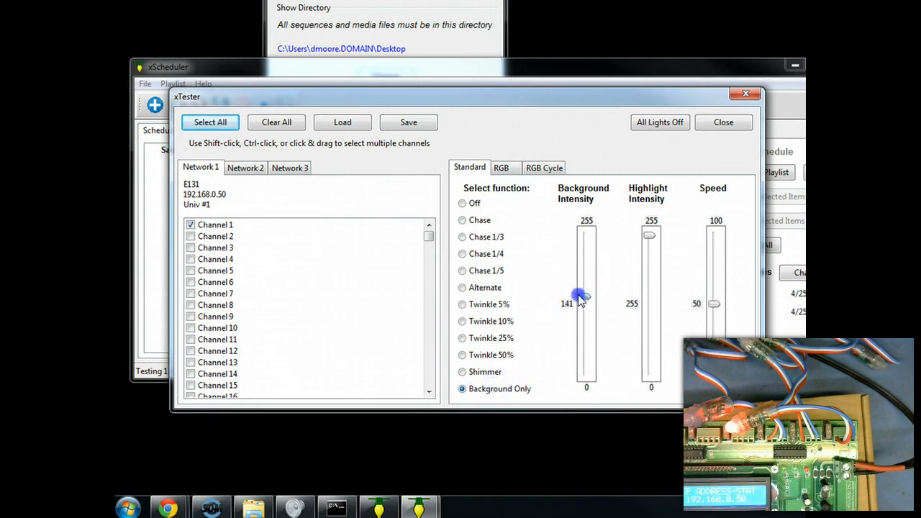
{"action": "left_click_drag", "start_coordinate": [582, 295], "coordinate": [582, 281]}
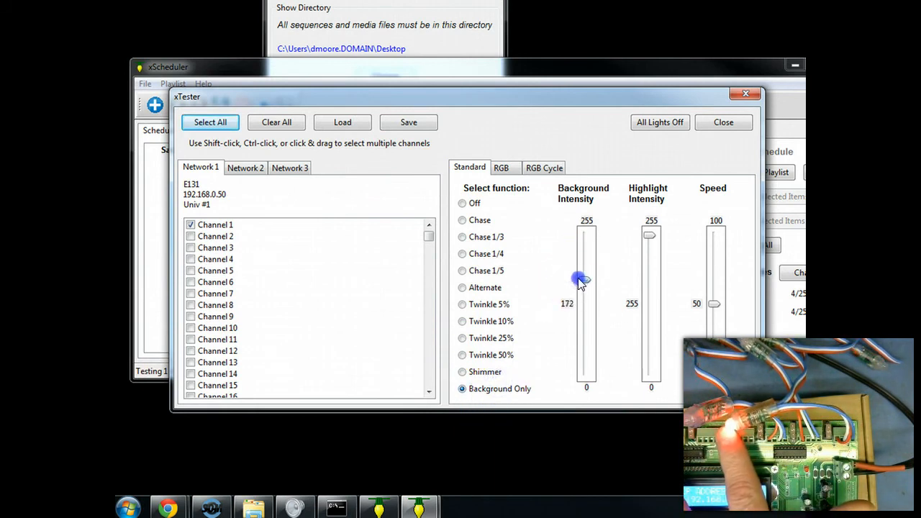
{"action": "left_click_drag", "start_coordinate": [581, 279], "coordinate": [588, 255]}
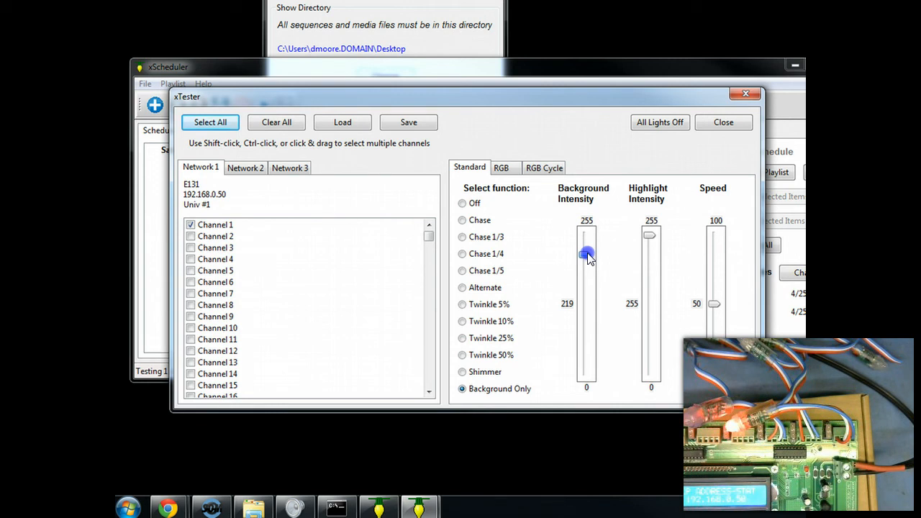
{"action": "left_click_drag", "start_coordinate": [586, 254], "coordinate": [586, 242]}
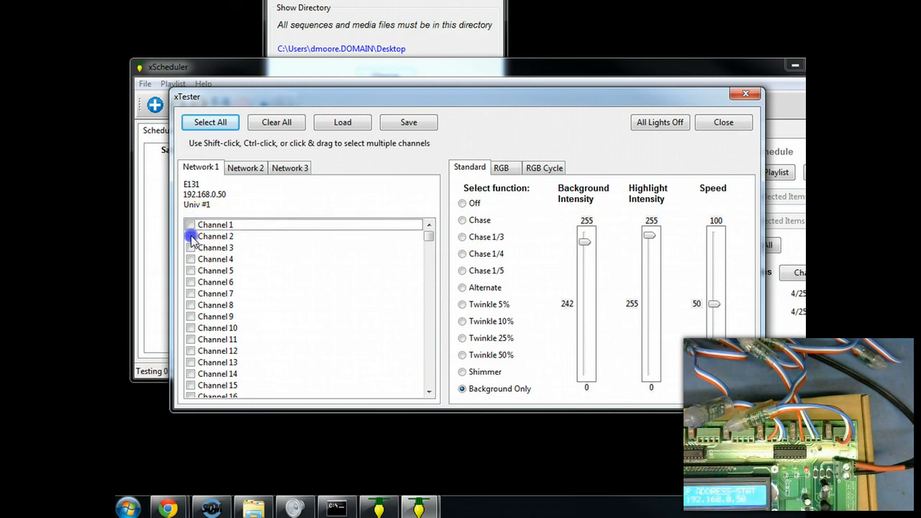
Step: Light Channels 2 and 3 individually, then Channels 1–3 together, and show Network 2
{"action": "left_click", "coordinate": [191, 236]}
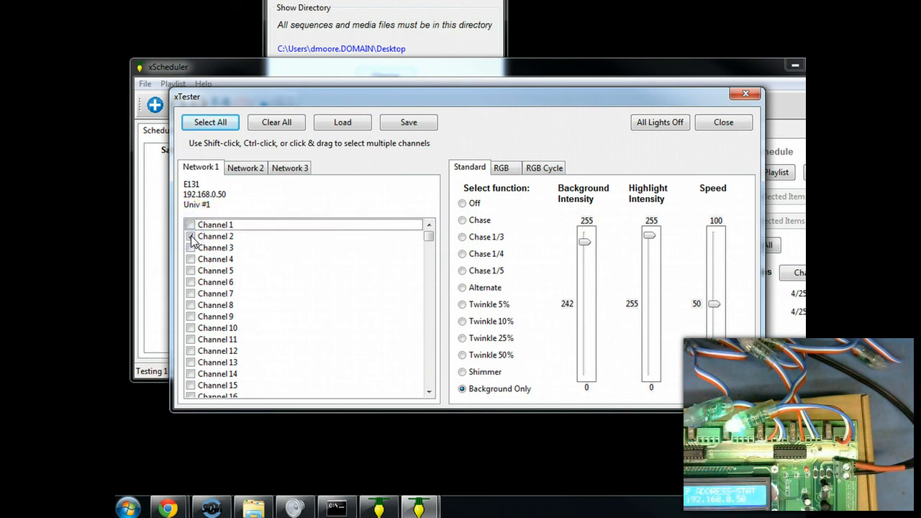
{"action": "left_click", "coordinate": [191, 248]}
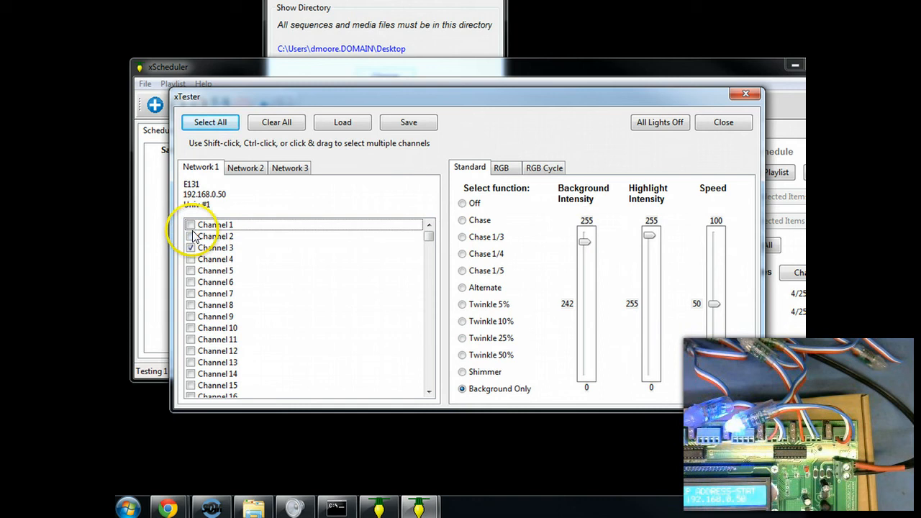
{"action": "left_click", "coordinate": [190, 224]}
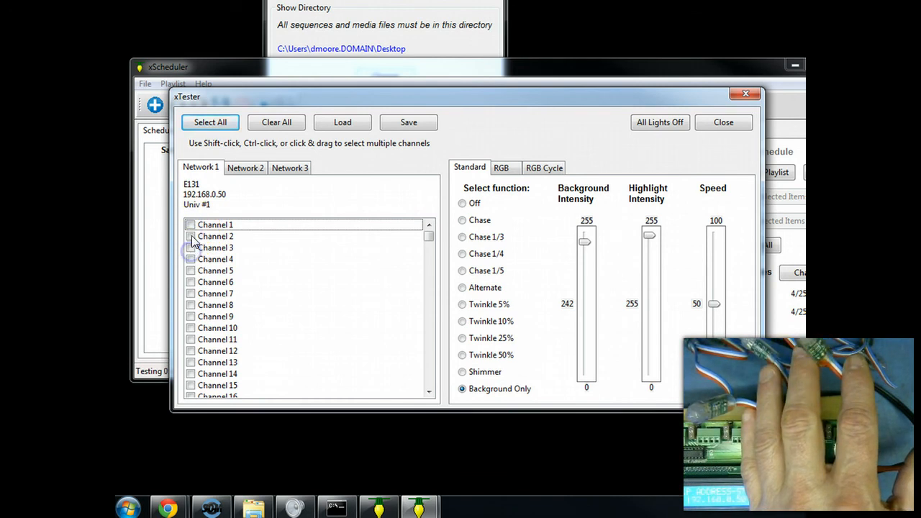
{"action": "left_click", "coordinate": [191, 247]}
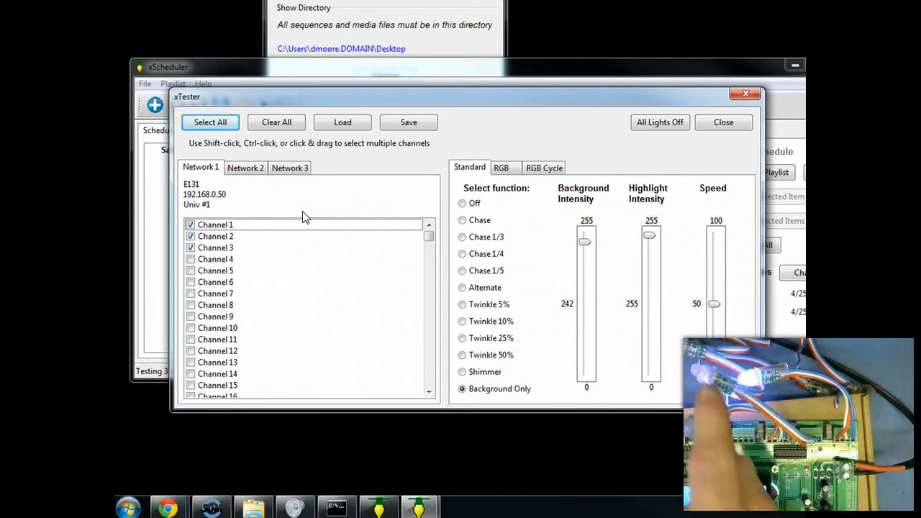
{"action": "left_click", "coordinate": [245, 168]}
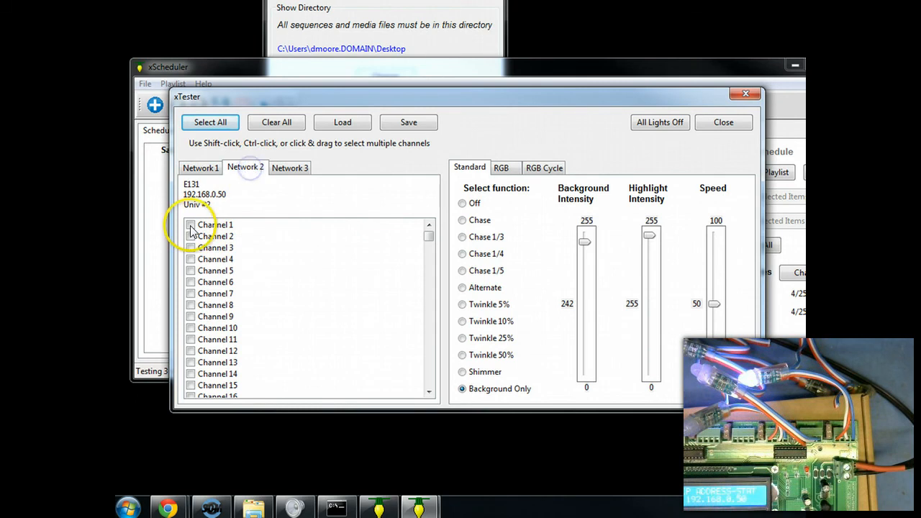
Step: Light Network 2 Channel 2, turn it off again and bring up the RGB test settings
{"action": "left_click", "coordinate": [191, 225]}
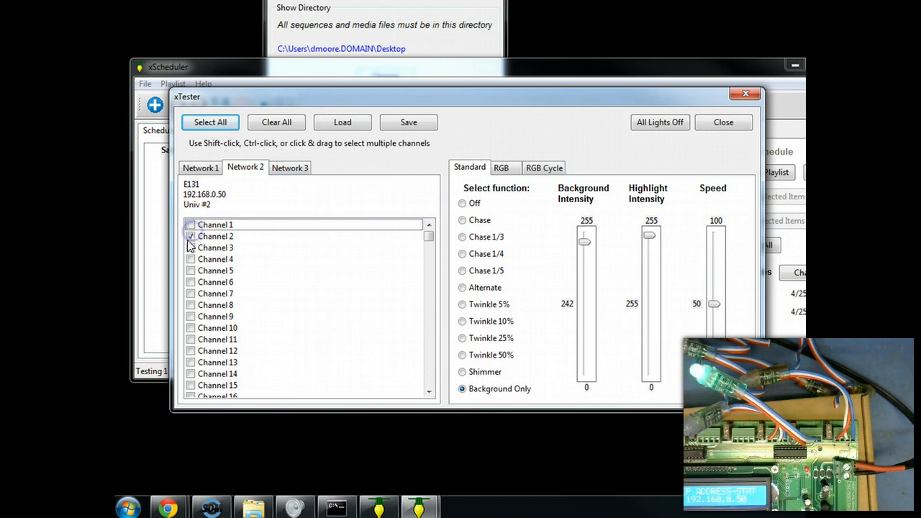
{"action": "left_click", "coordinate": [191, 248]}
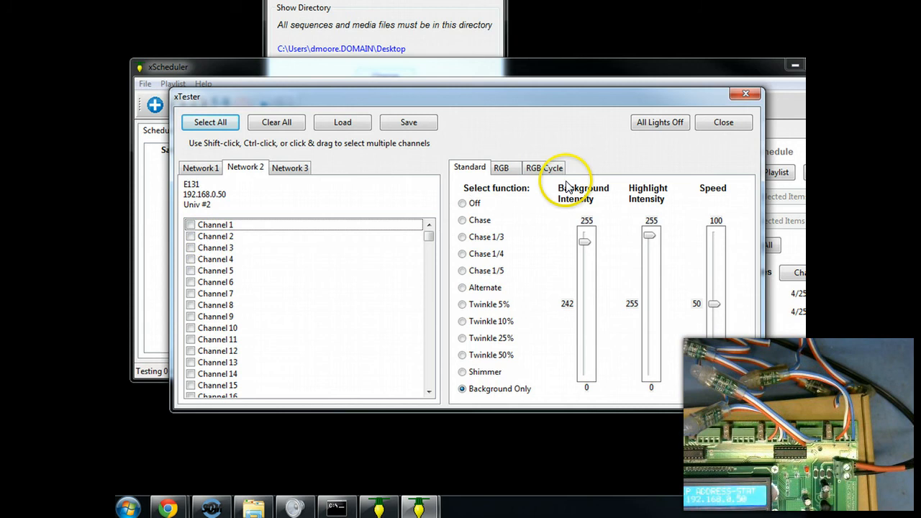
{"action": "mouse_move", "coordinate": [561, 181]}
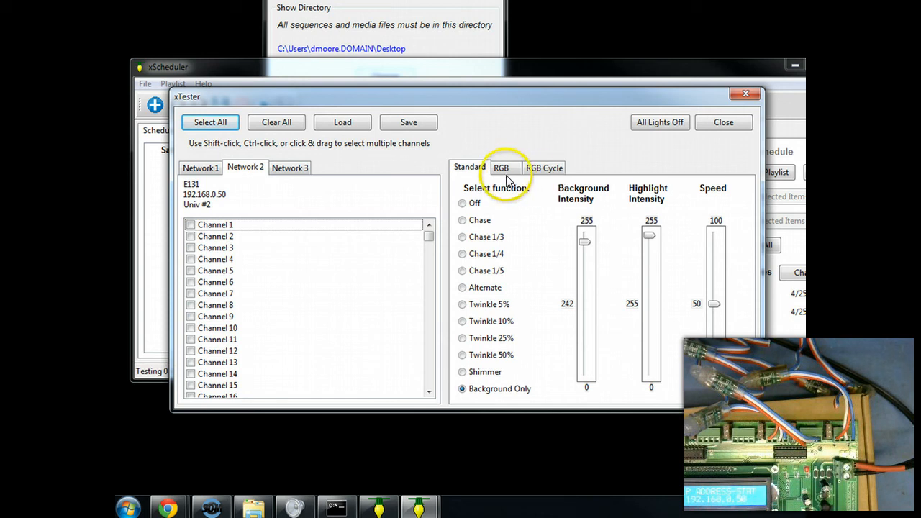
{"action": "left_click", "coordinate": [505, 167]}
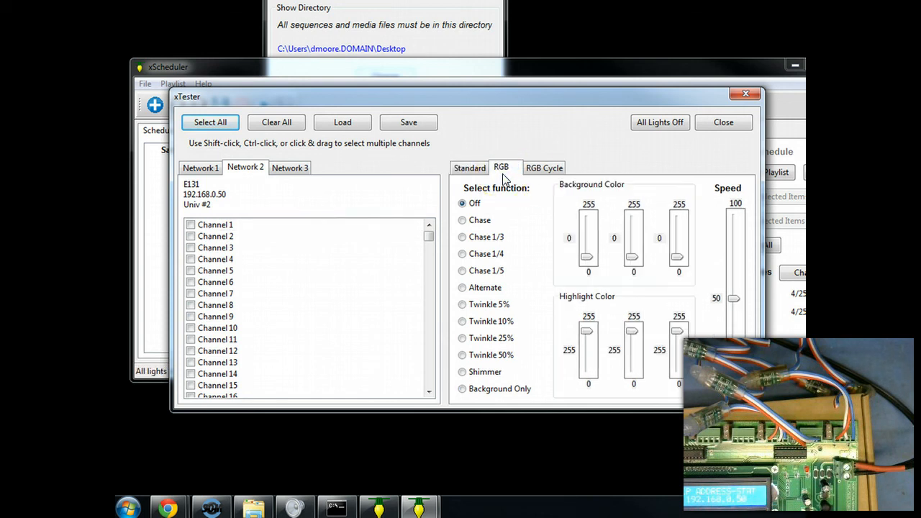
Step: Select all Network 2 channels and run the A-B-C-All-None RGB cycle at speed 91
{"action": "left_click", "coordinate": [544, 167]}
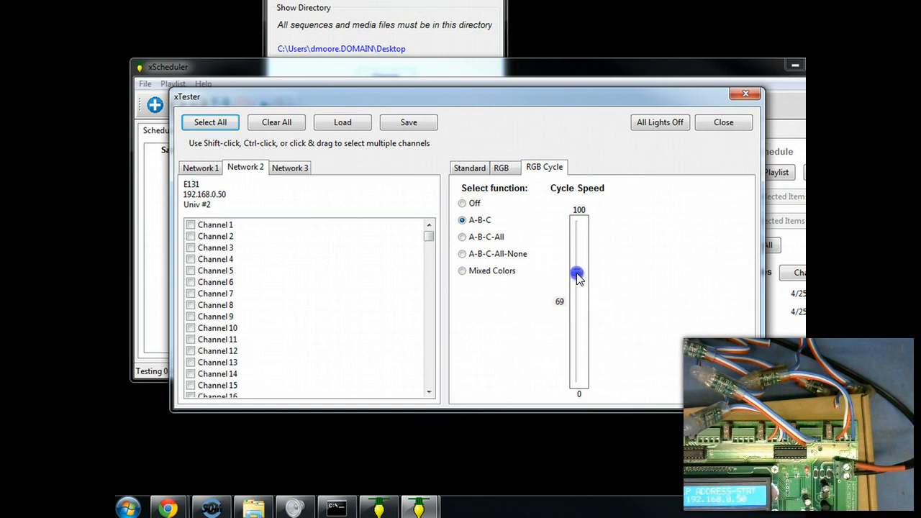
{"action": "left_click_drag", "start_coordinate": [577, 274], "coordinate": [578, 238]}
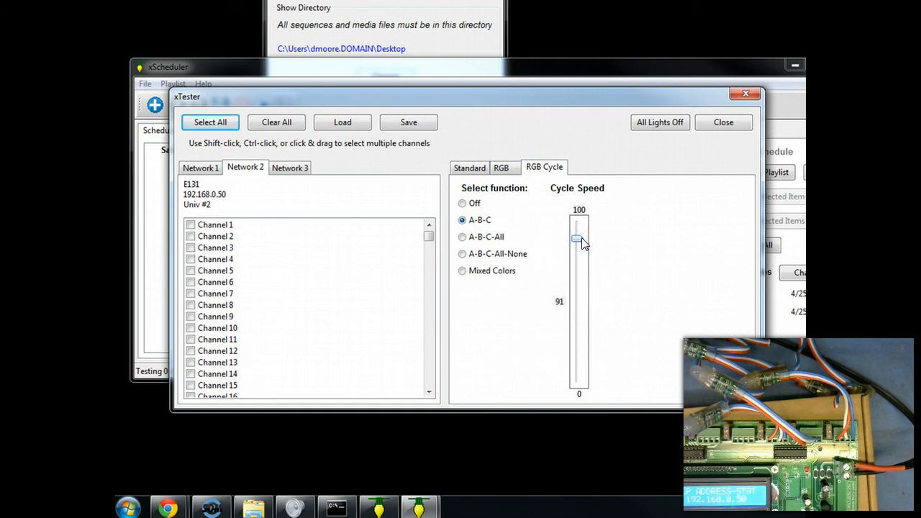
{"action": "left_click", "coordinate": [210, 121]}
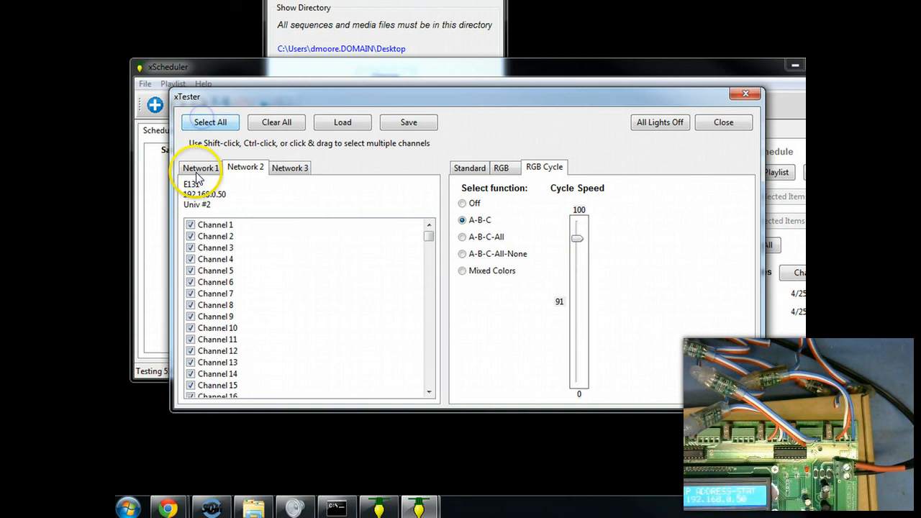
{"action": "left_click", "coordinate": [244, 166]}
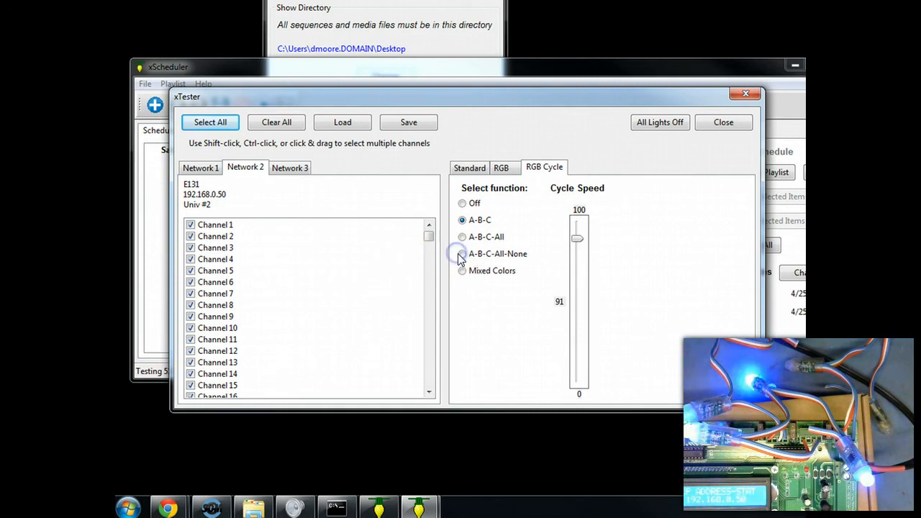
{"action": "left_click", "coordinate": [461, 253]}
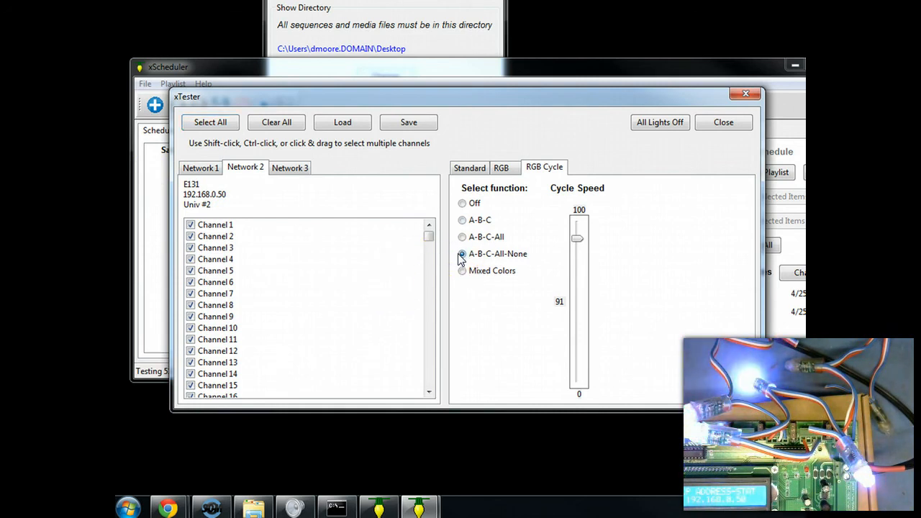